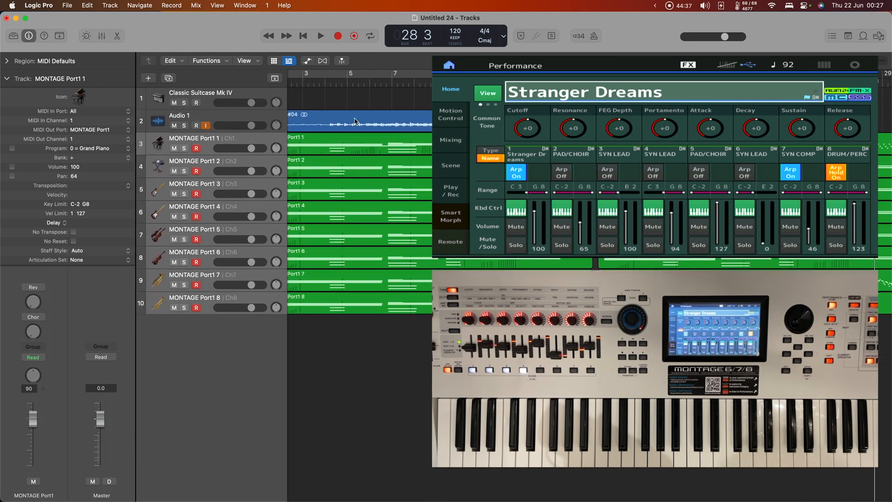
# Step: Delete the earlier take's regions and the Audio 1 track, leaving the MONTAGE MIDI tracks empty
pyautogui.click(196, 126)
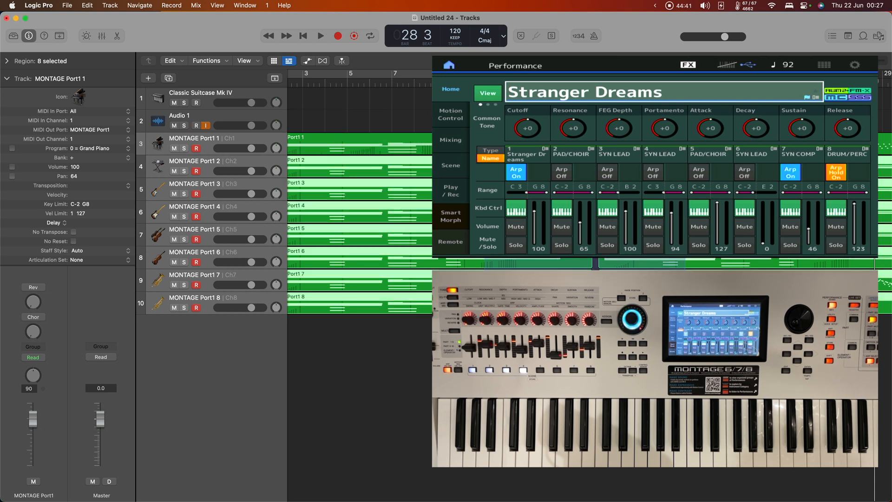
pyautogui.click(178, 115)
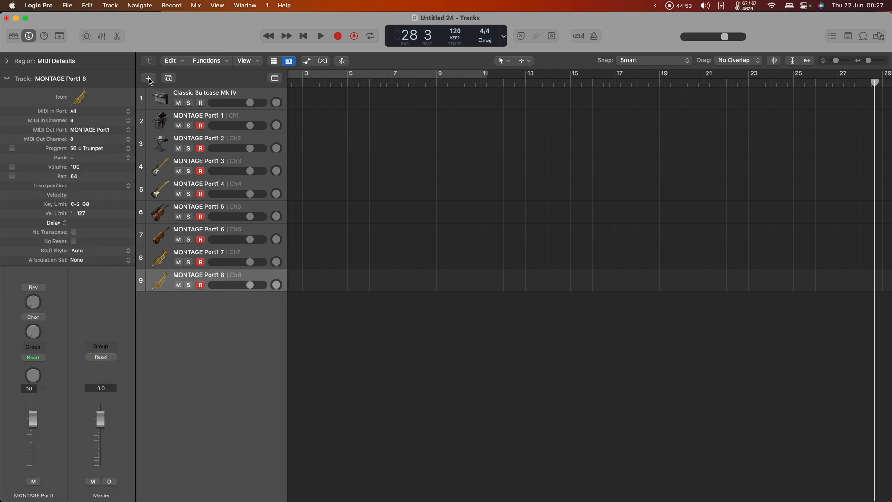
# Step: Add new audio tracks with input set to Input 9+10 (MONTAGE Part 1), ascending
pyautogui.click(147, 78)
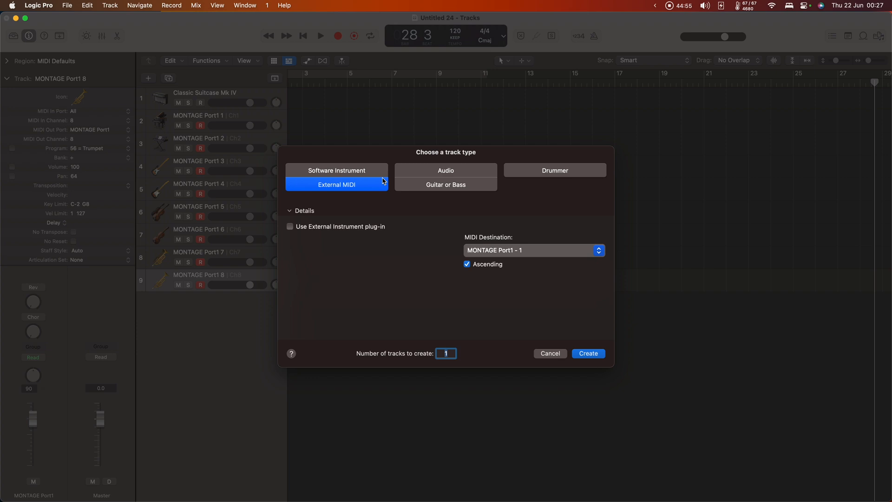
pyautogui.click(445, 170)
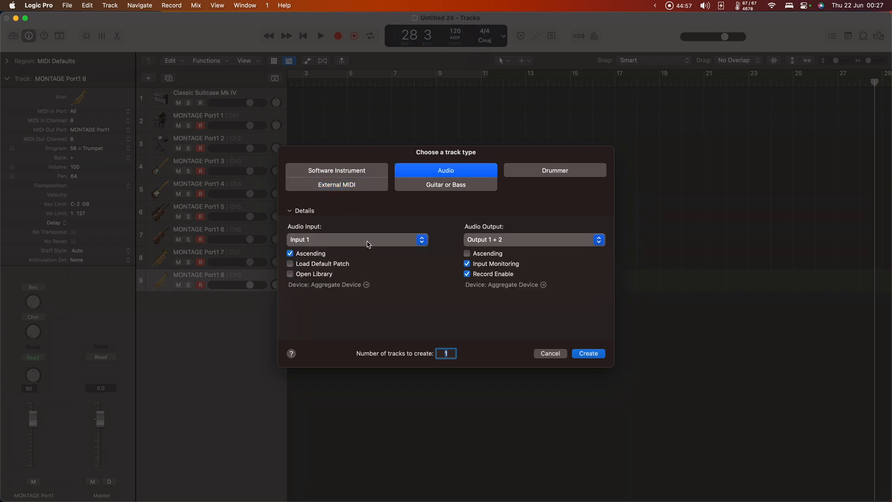
pyautogui.click(357, 239)
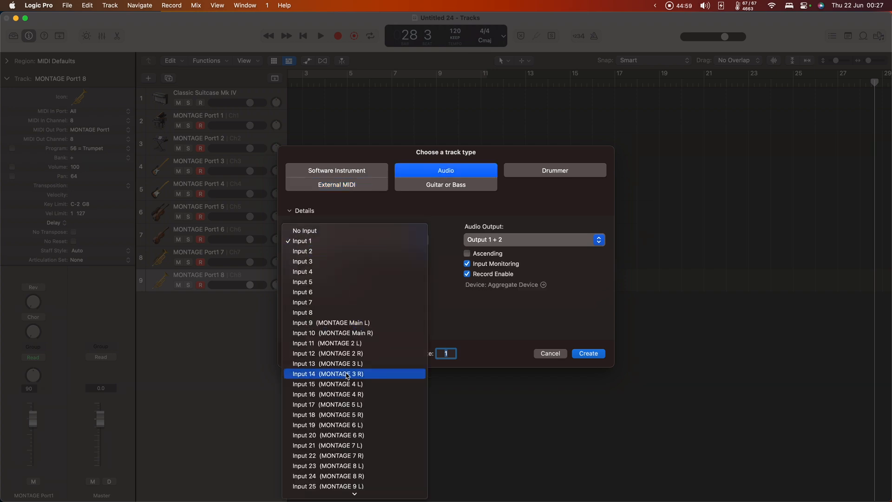
pyautogui.scroll(-3)
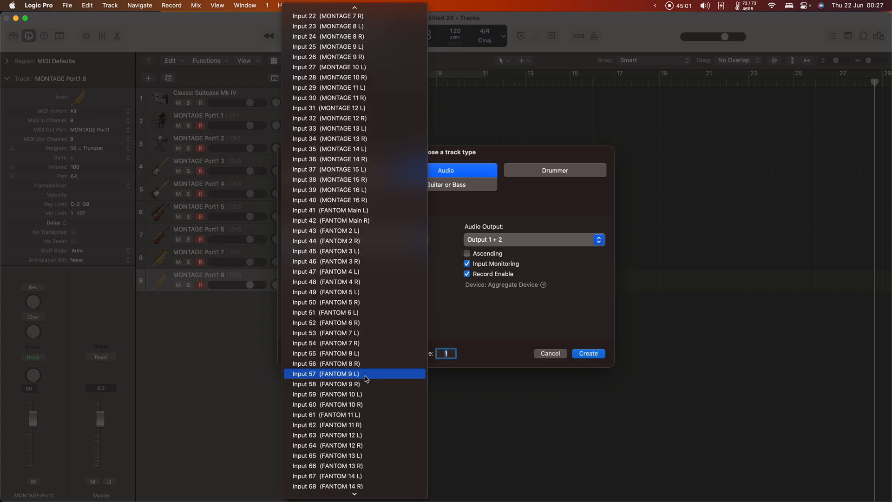
pyautogui.scroll(-3)
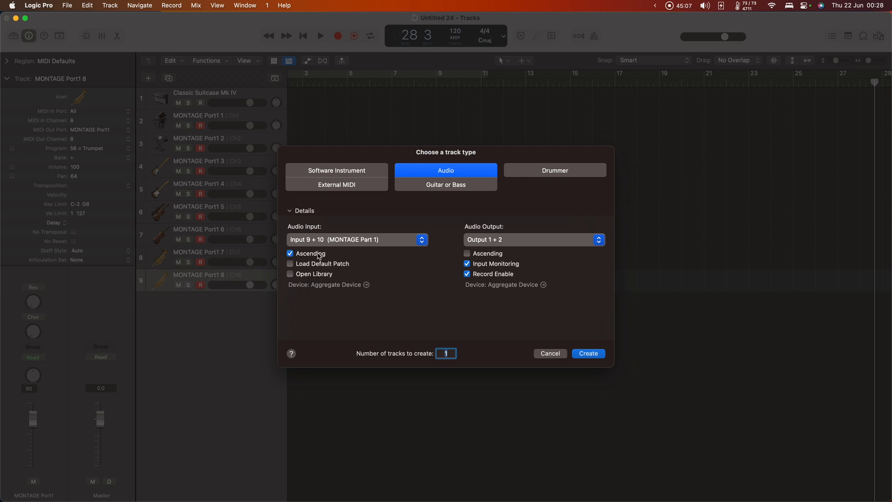
# Step: Keep the stereo output, set the count to 8 and create tracks Audio 1–8
pyautogui.click(532, 239)
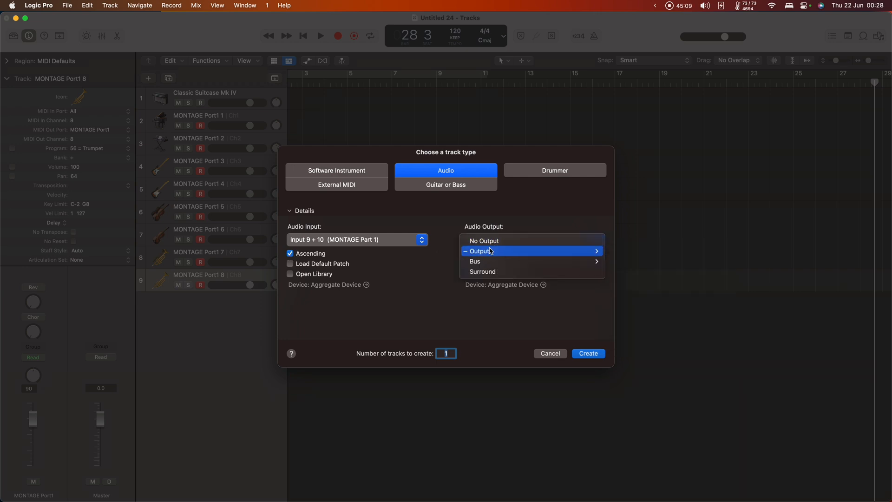
pyautogui.click(481, 251)
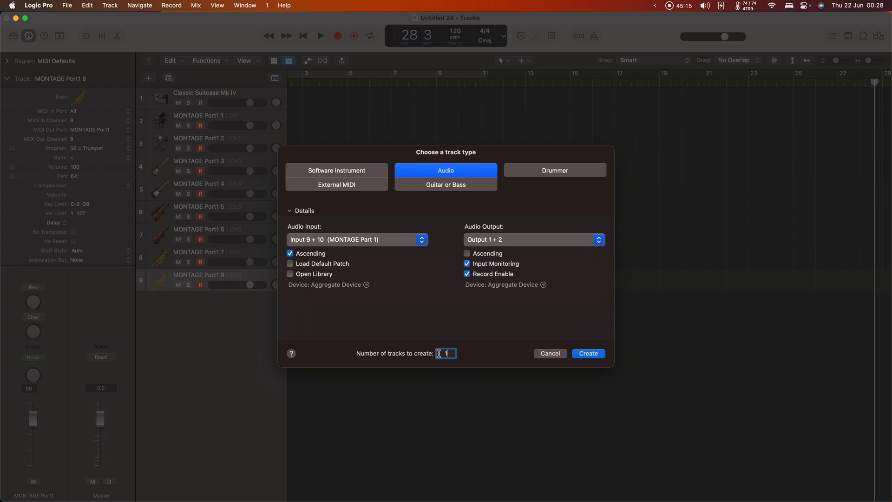
pyautogui.write('8')
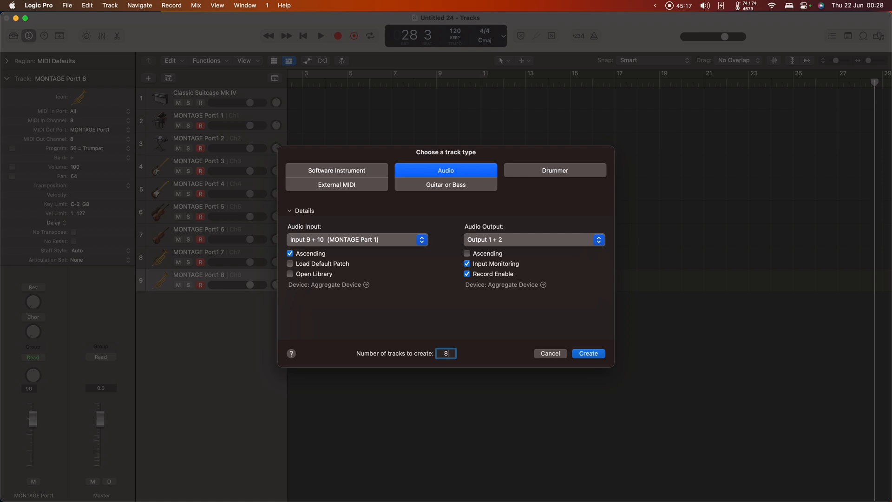
pyautogui.click(587, 353)
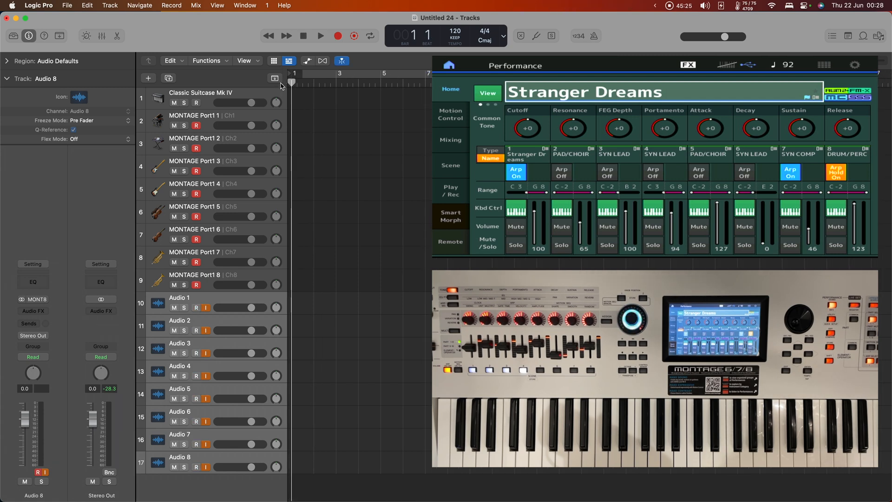
pyautogui.moveTo(275, 78)
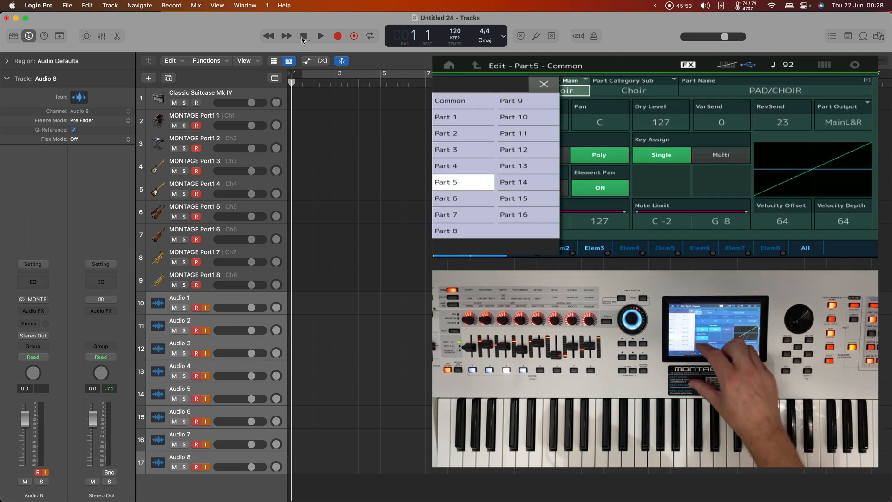
pyautogui.click(447, 231)
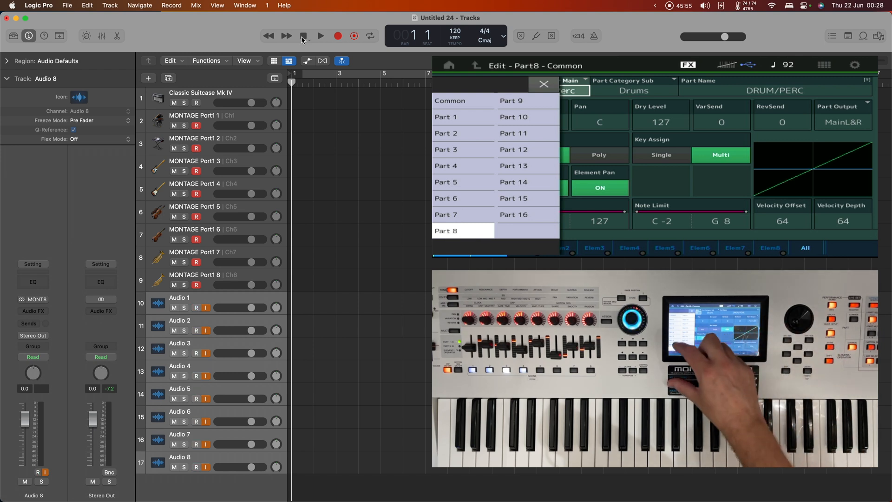
pyautogui.click(446, 214)
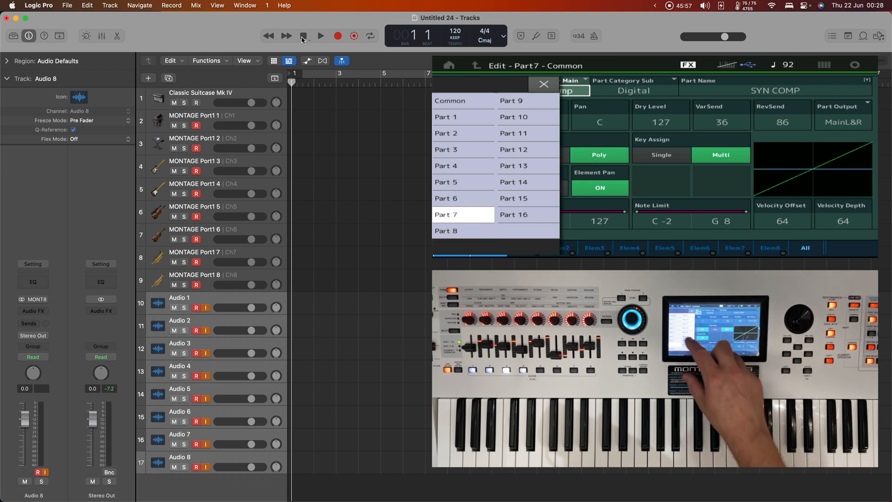
pyautogui.click(462, 182)
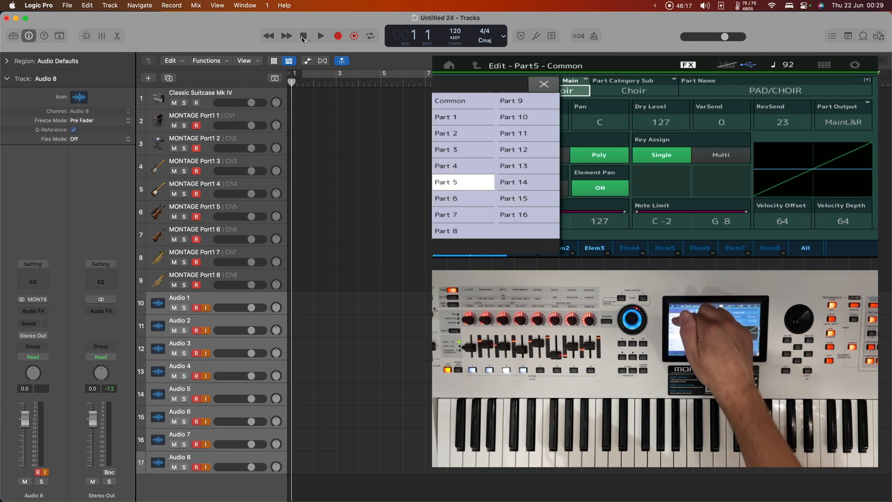
pyautogui.click(462, 148)
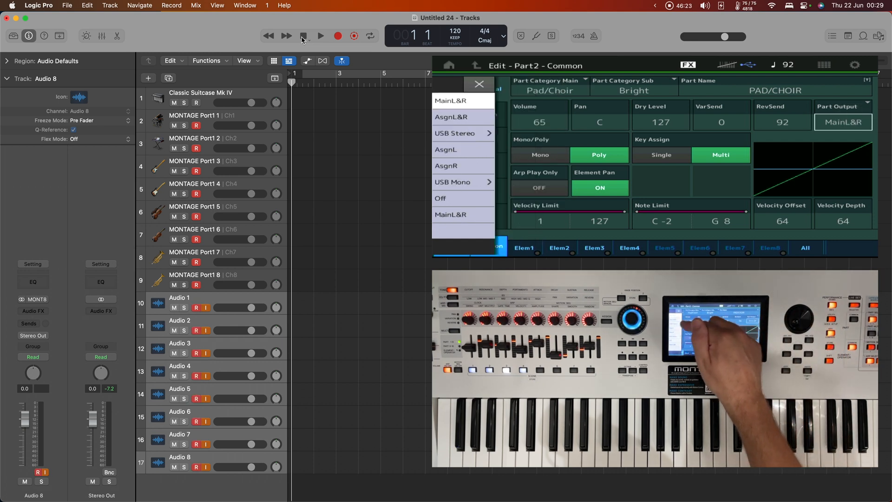
pyautogui.click(455, 133)
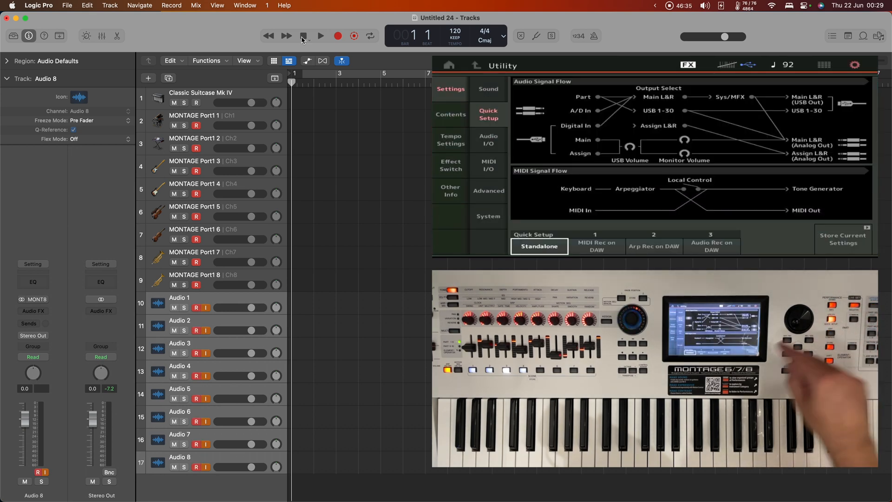
pyautogui.click(711, 246)
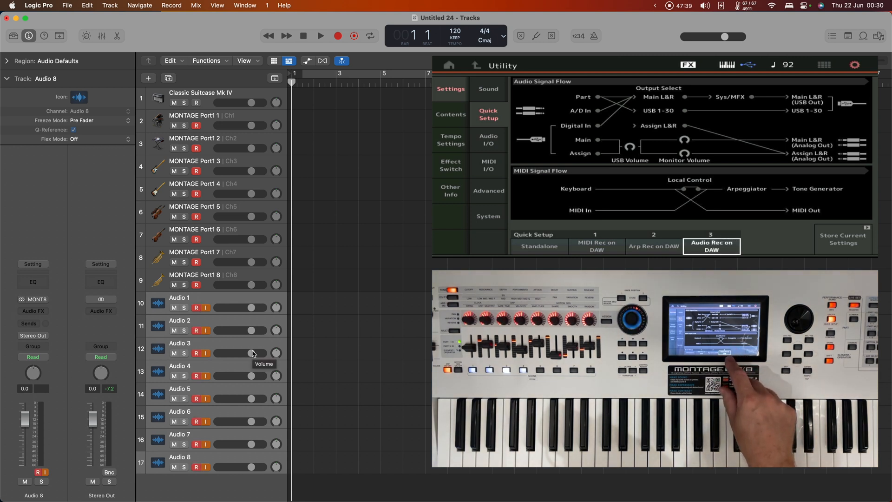
pyautogui.click(488, 166)
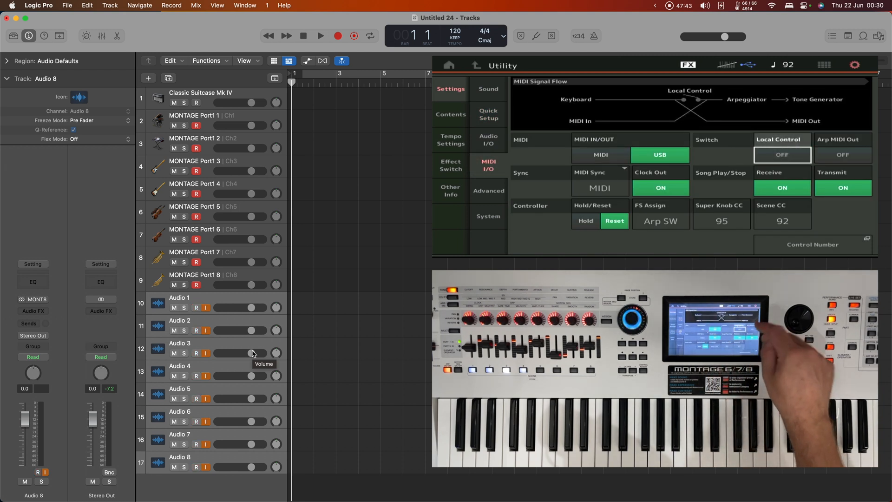
pyautogui.click(843, 154)
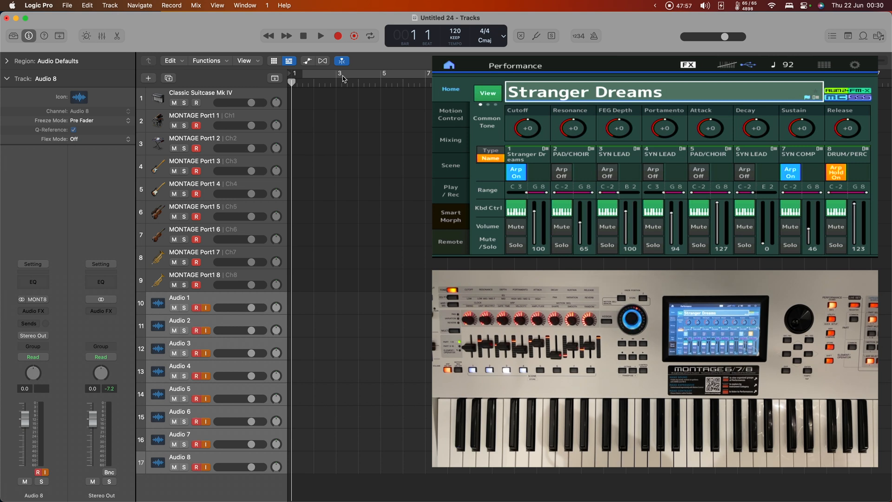
pyautogui.click(320, 35)
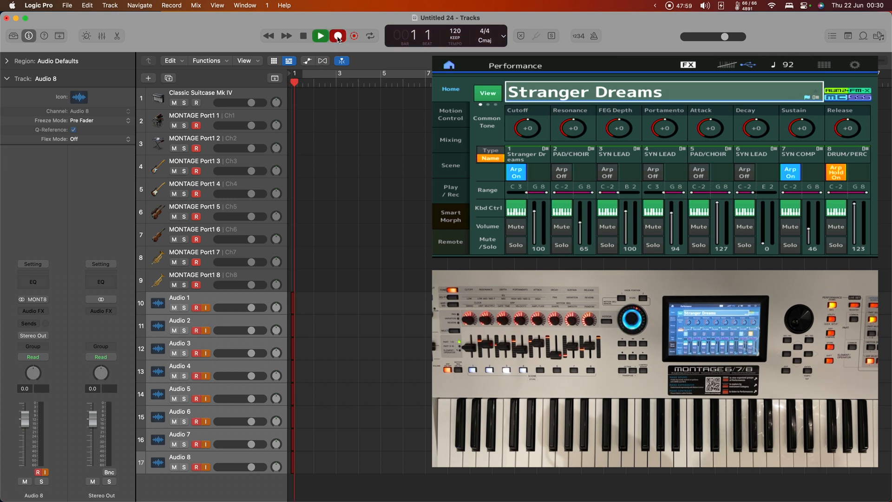
pyautogui.click(338, 35)
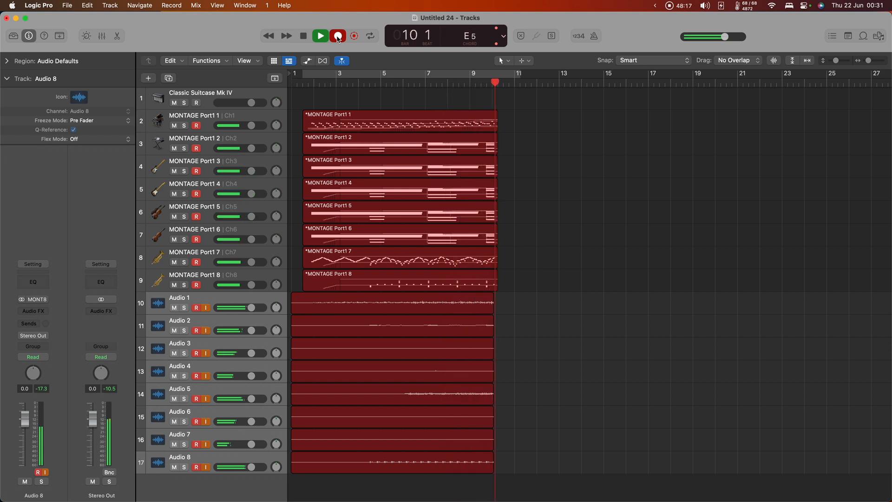
pyautogui.click(320, 35)
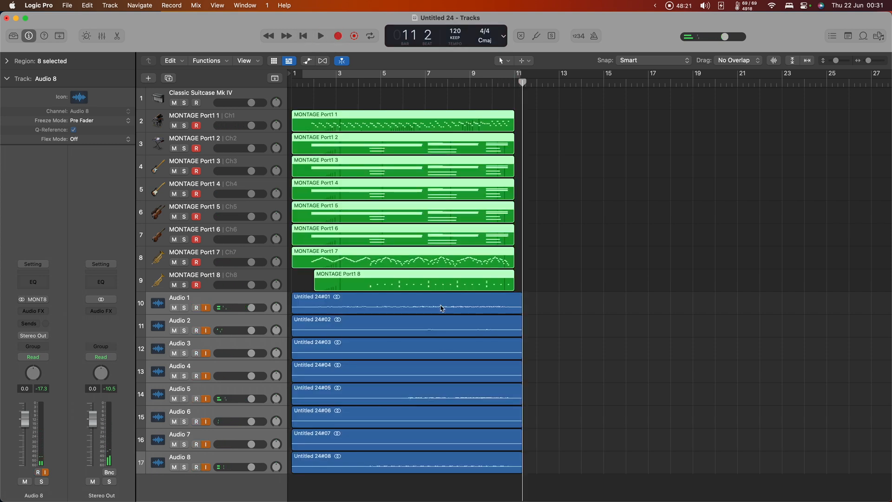
pyautogui.click(406, 326)
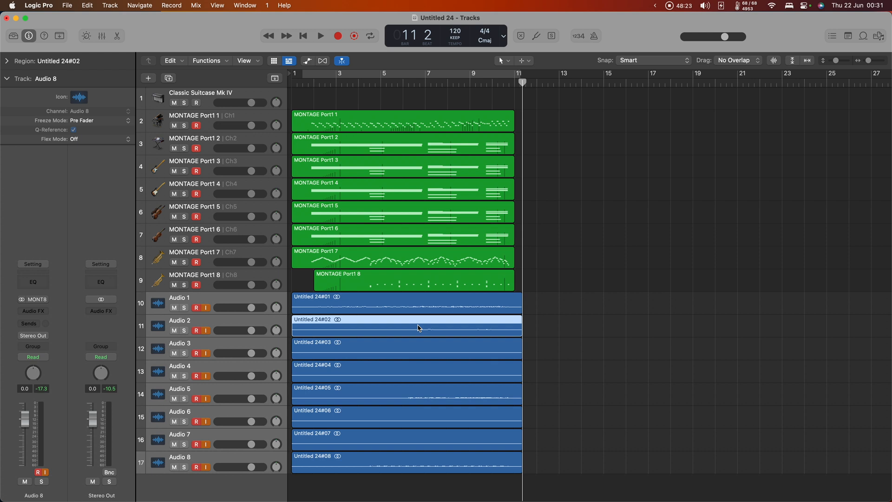
pyautogui.click(407, 393)
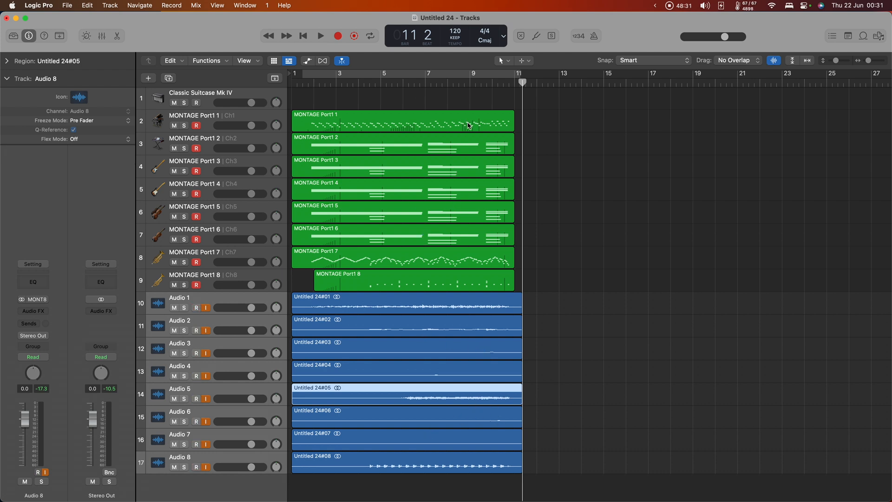
pyautogui.moveTo(544, 291)
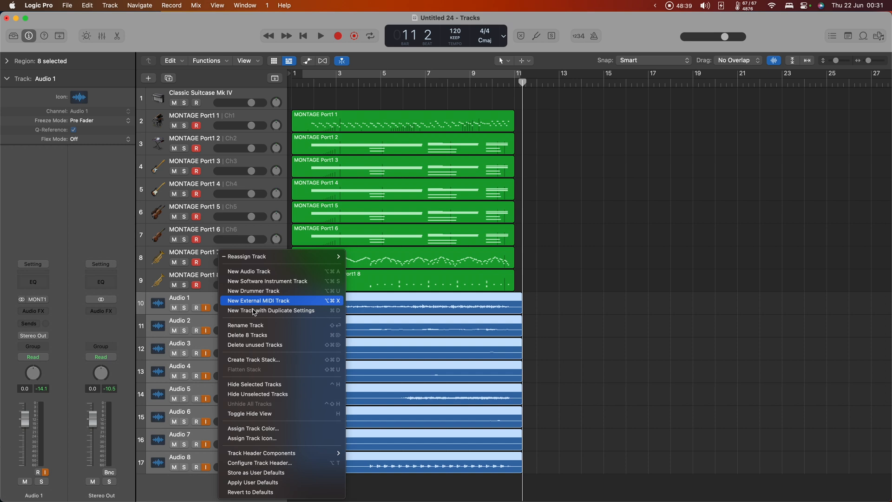
# Step: Group the selected audio tracks into a summing stack named 'MONTAGE 8ch Audio'
pyautogui.click(253, 359)
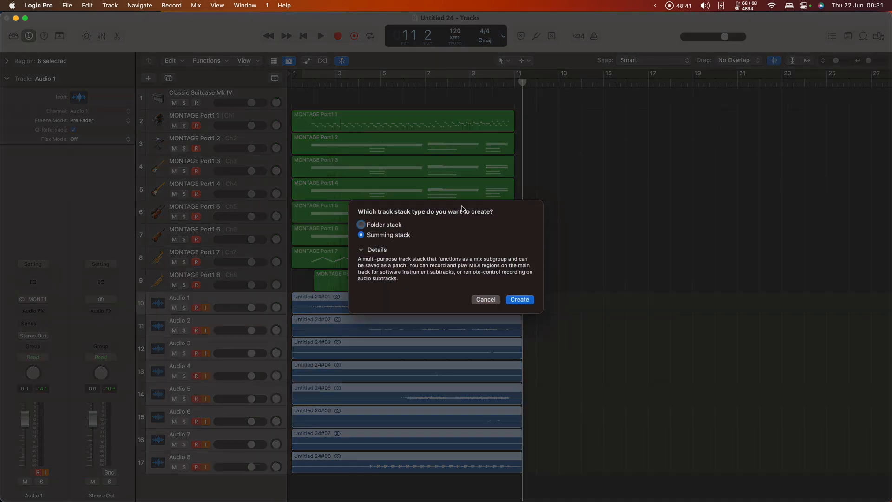
pyautogui.moveTo(380, 242)
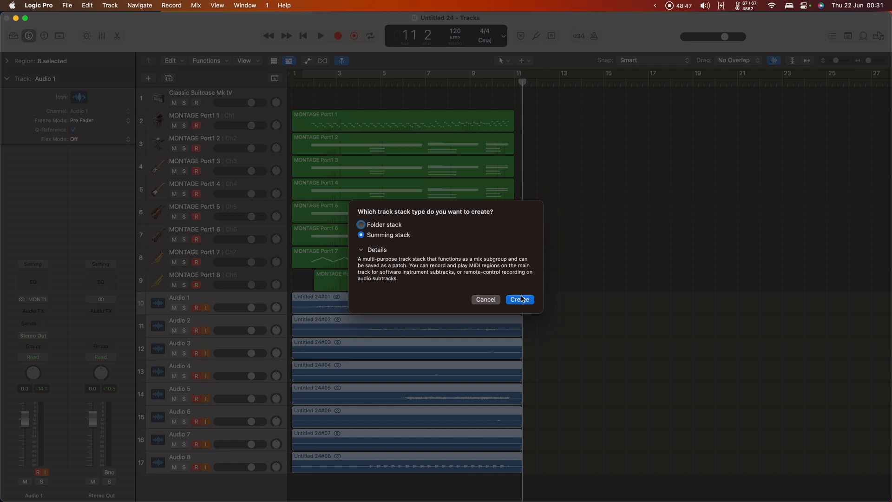
pyautogui.click(519, 299)
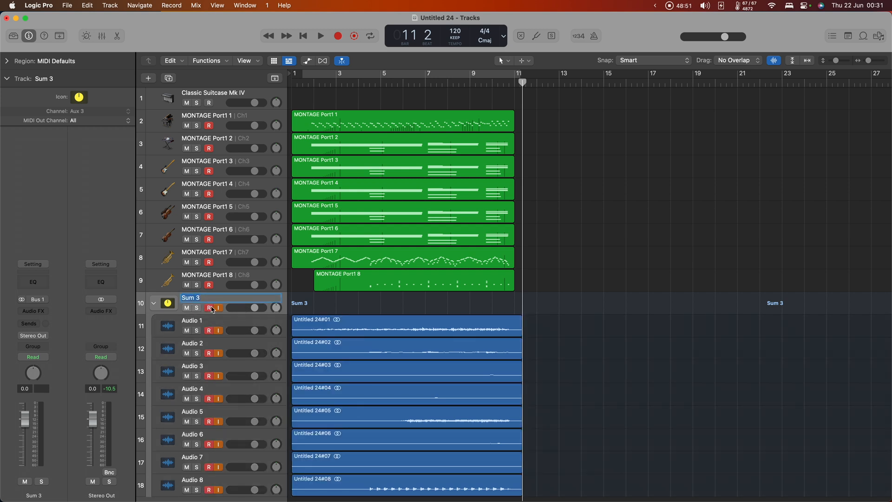
pyautogui.write('MOM')
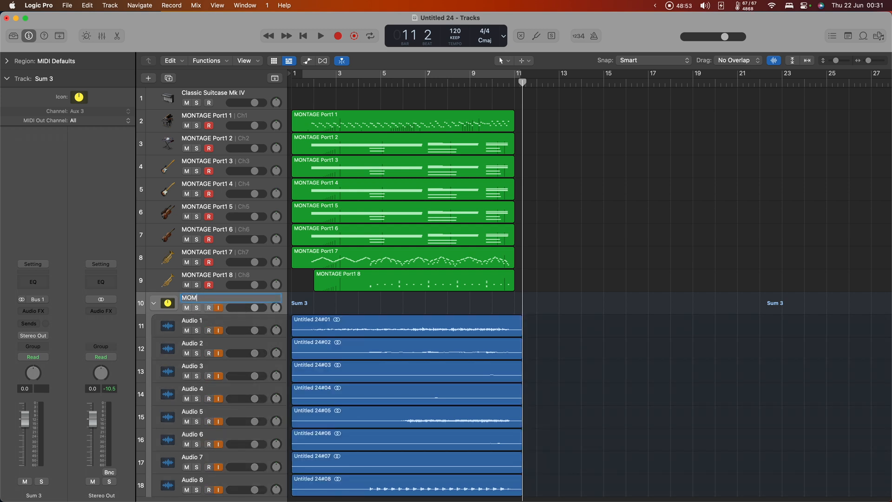
pyautogui.write('MONTAGE 8ch Audio')
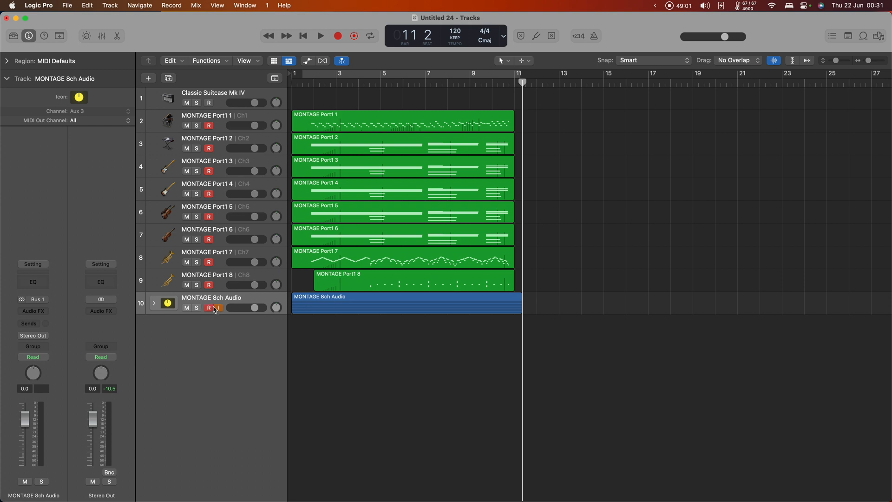
# Step: Turn off record-arm on the stack track and expand it to show its subtracks
pyautogui.click(208, 307)
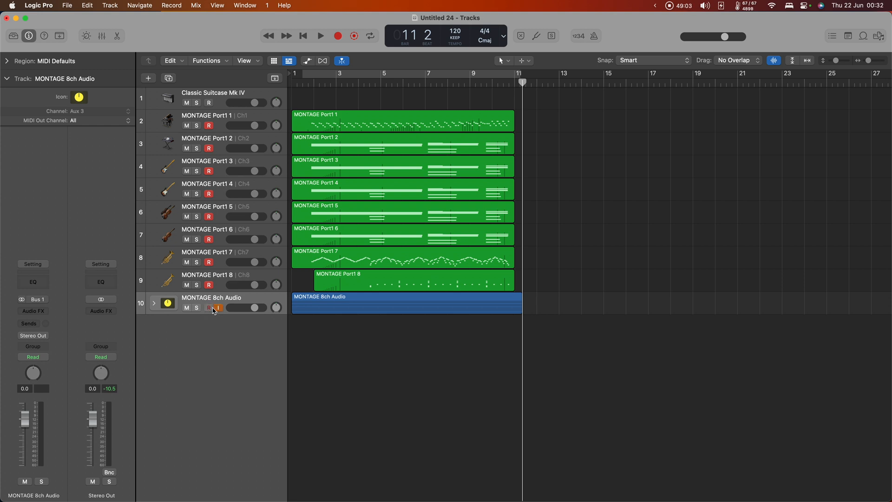
pyautogui.click(208, 307)
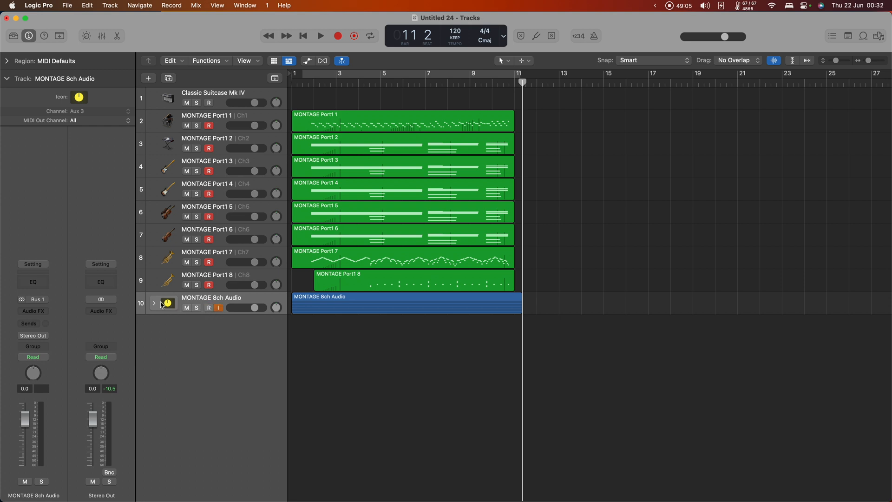
pyautogui.click(153, 303)
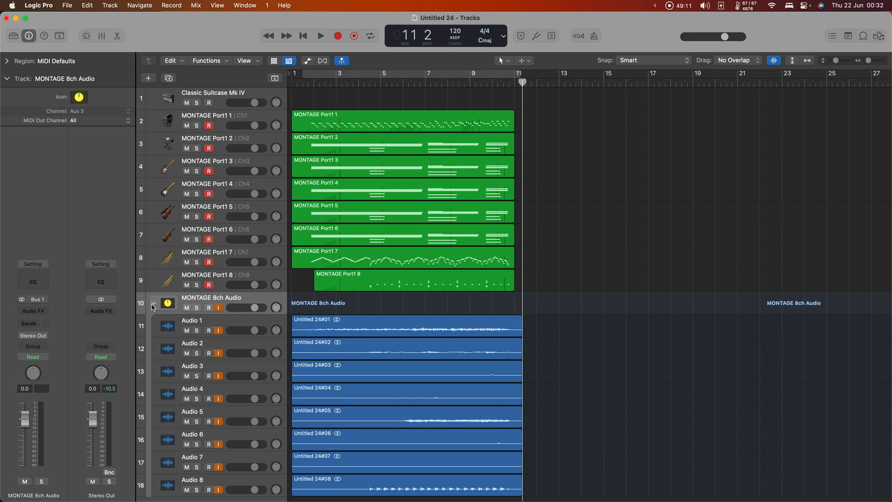
# Step: Delete the recorded audio files from disk for all regions and unmute only MONTAGE Port 1
pyautogui.click(152, 303)
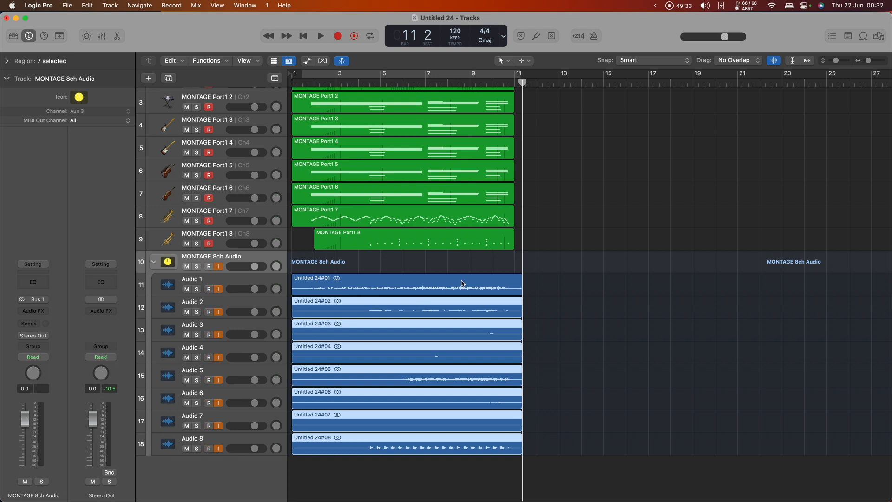
pyautogui.moveTo(421, 312)
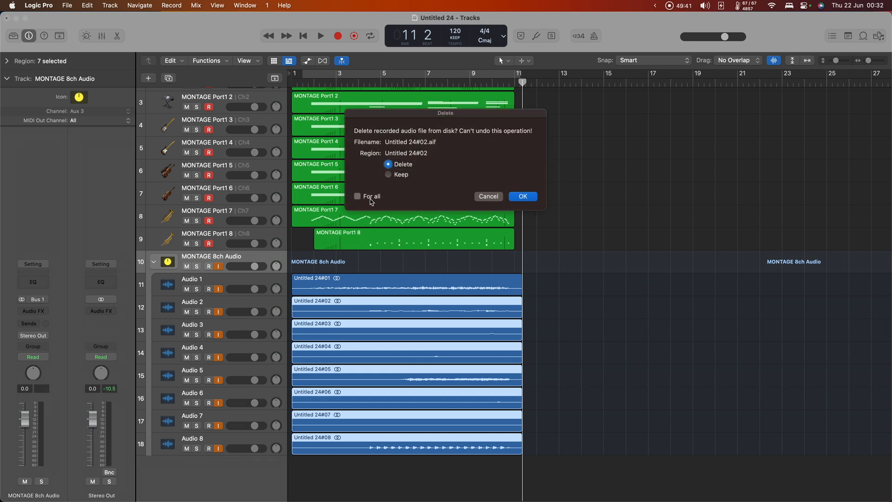
pyautogui.click(522, 197)
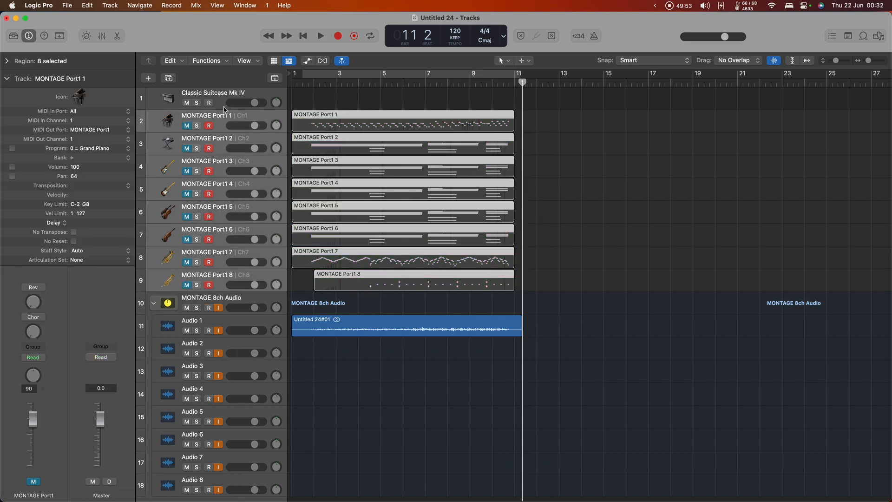
pyautogui.click(401, 120)
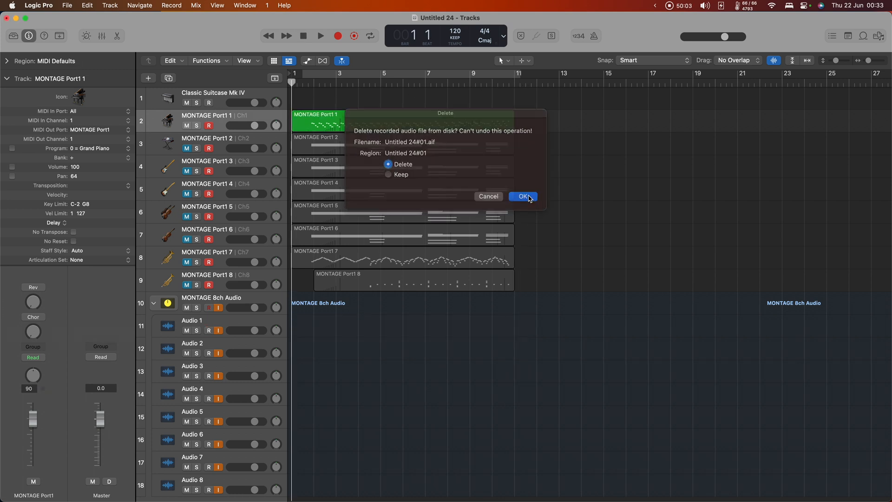
pyautogui.click(522, 196)
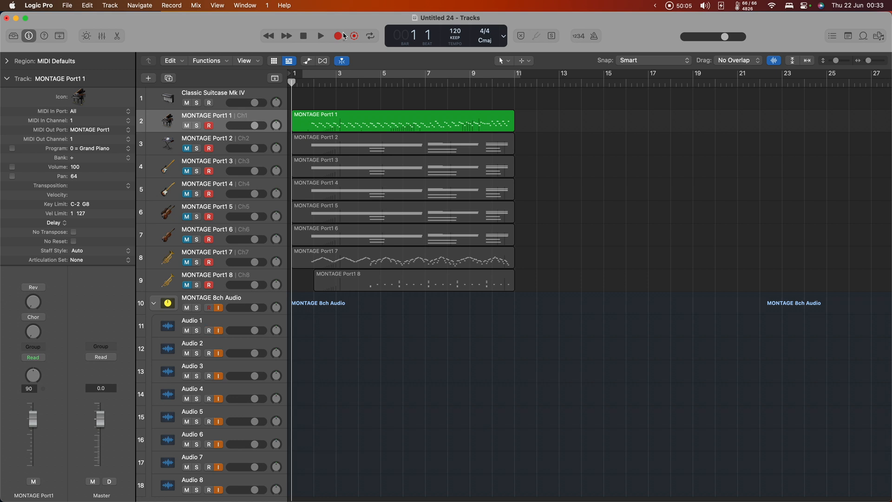
# Step: Record Port 1 alone onto Audio 1, then mute Port 1 and unmute Port 2
pyautogui.click(321, 35)
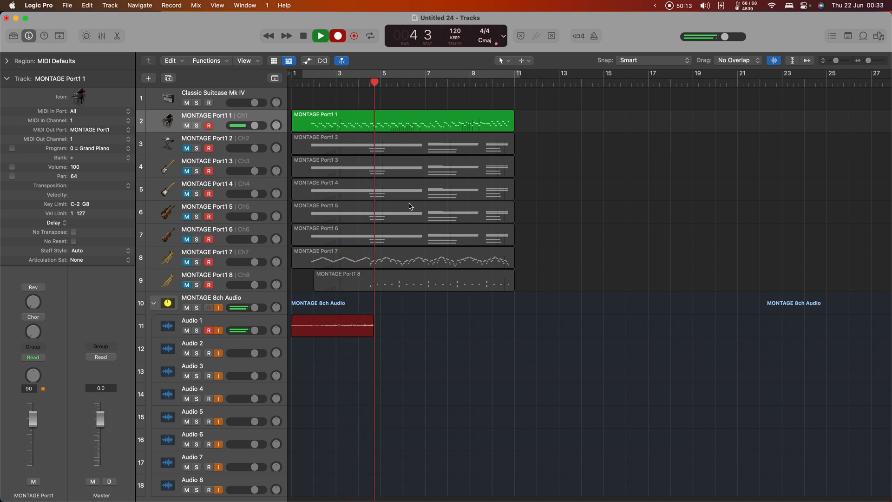
pyautogui.click(336, 36)
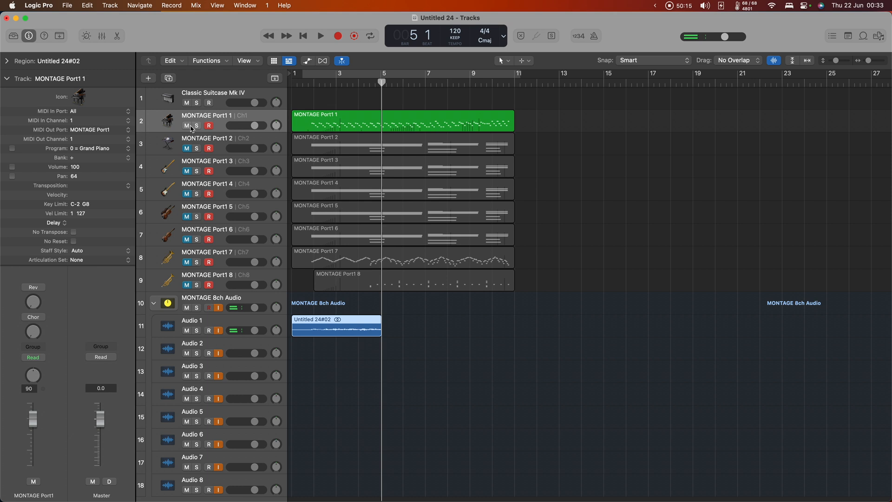
pyautogui.click(401, 144)
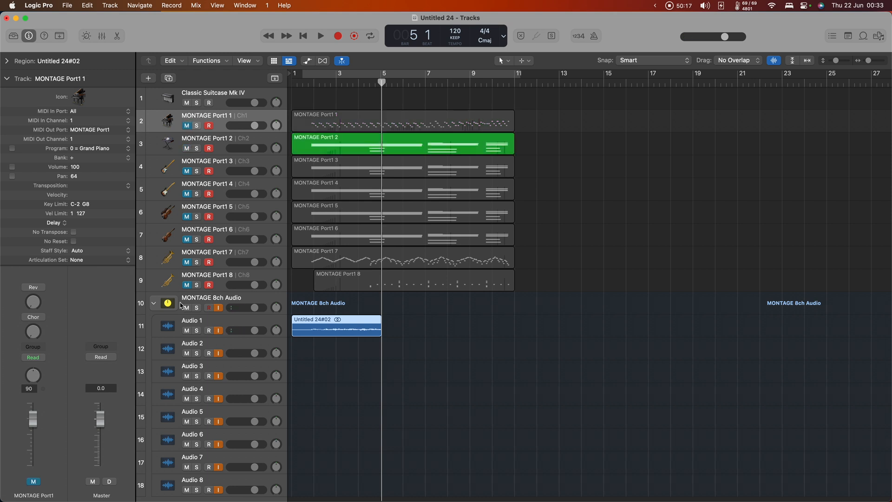
# Step: Arm Audio 2 and start recording Port 2 onto it
pyautogui.click(209, 331)
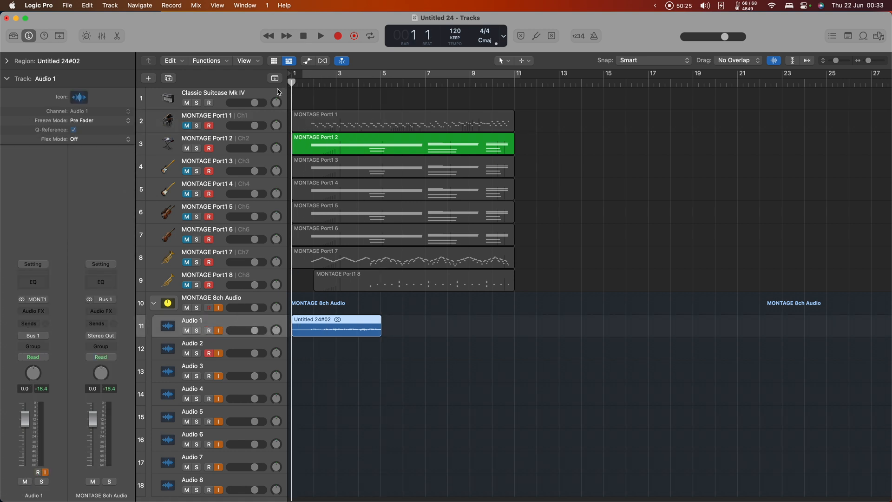
pyautogui.click(319, 36)
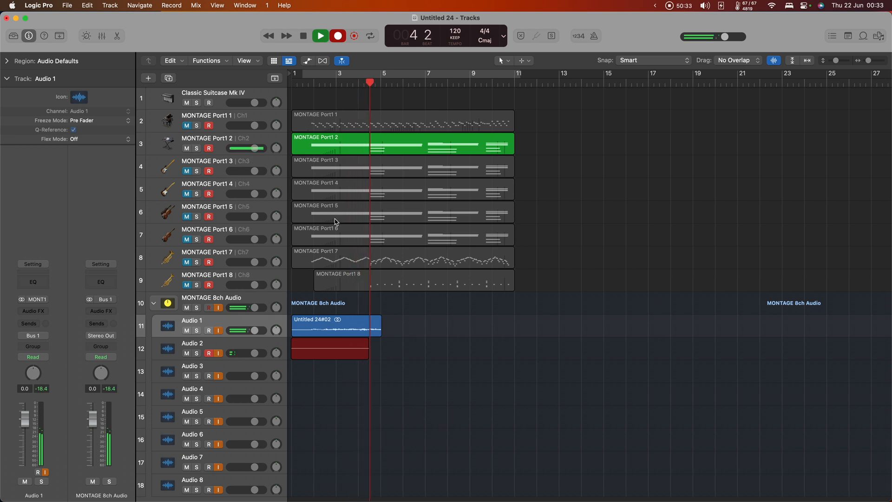
pyautogui.click(319, 36)
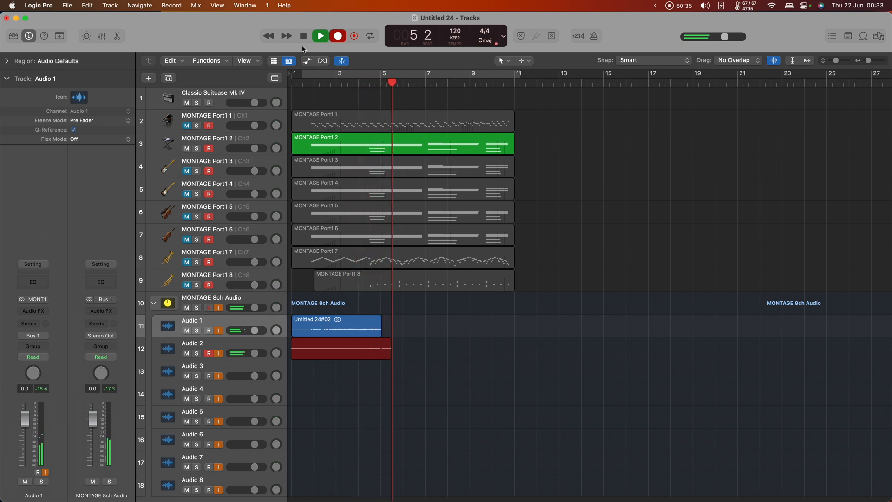